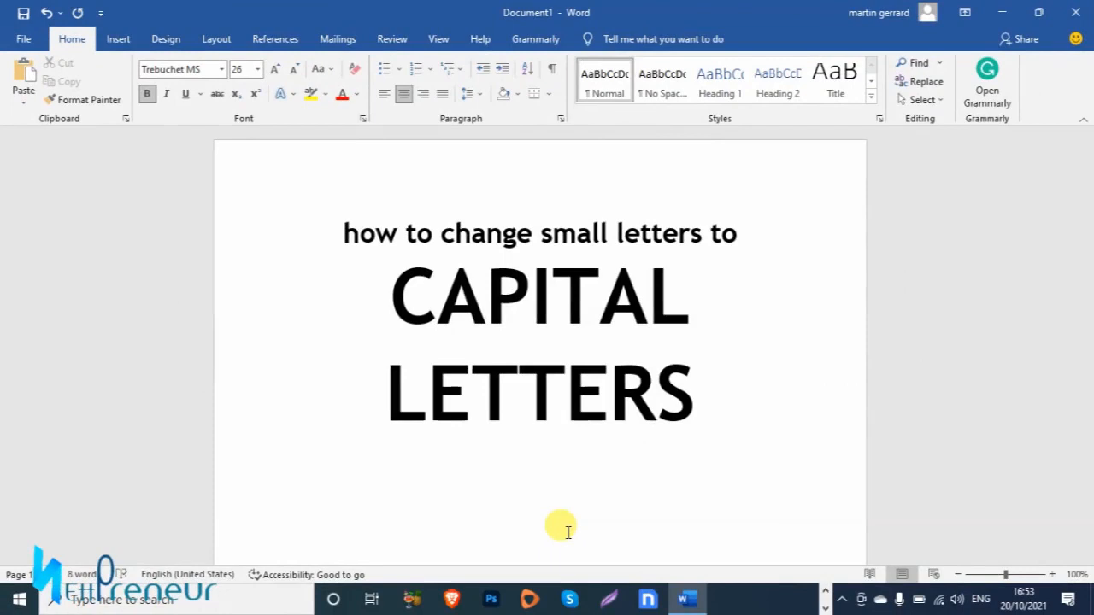
# - Switch to Firefox, subscribe to NettPreneur, and set its bell to All notifications
pyautogui.click(361, 233)
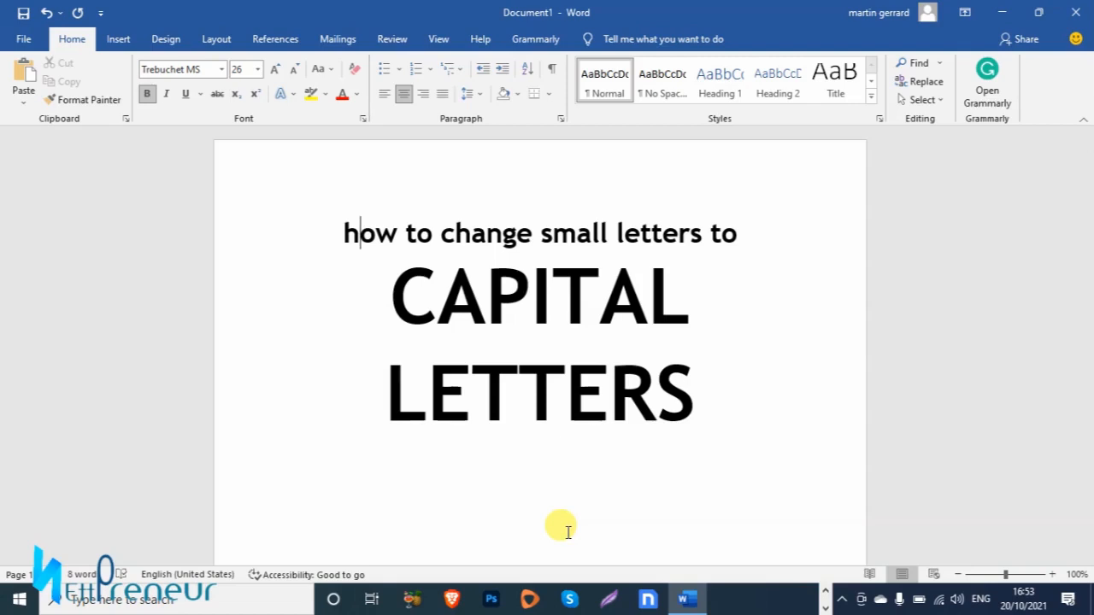
pyautogui.moveTo(810, 594)
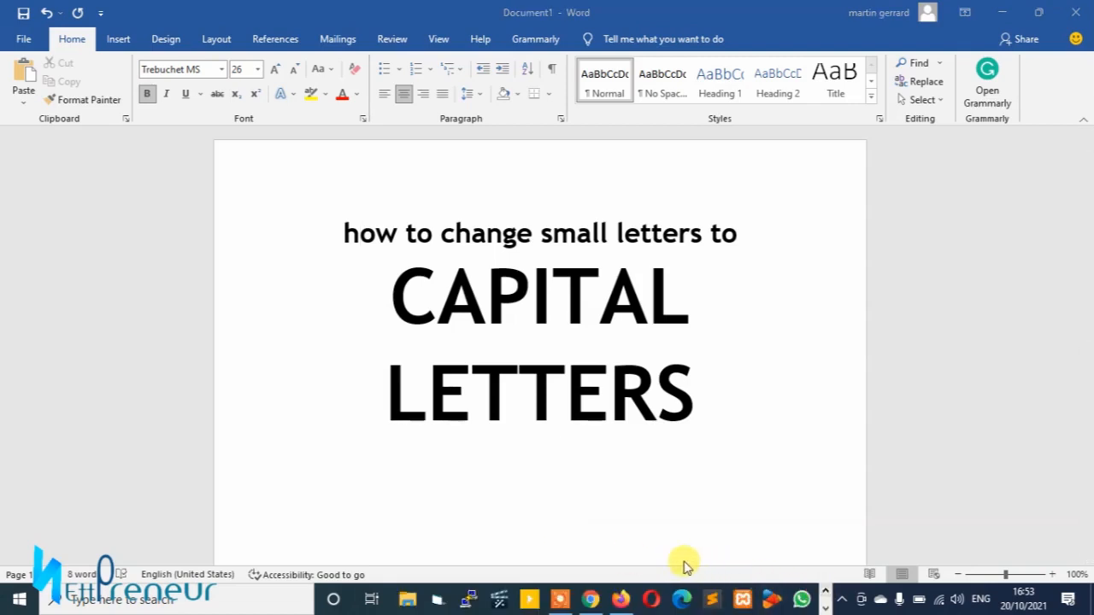
pyautogui.click(620, 599)
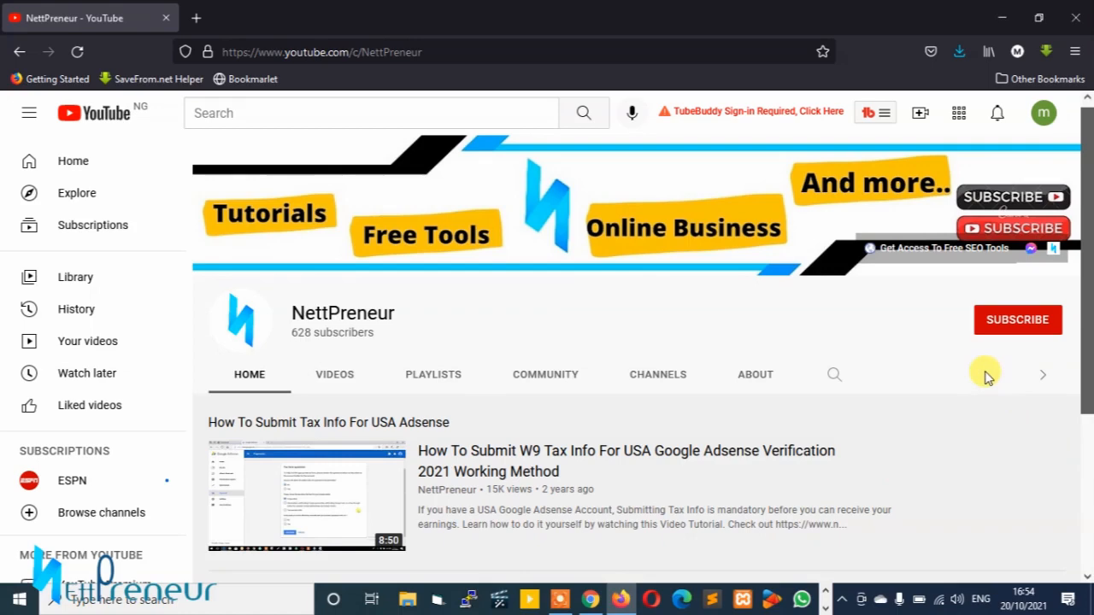
pyautogui.moveTo(992, 329)
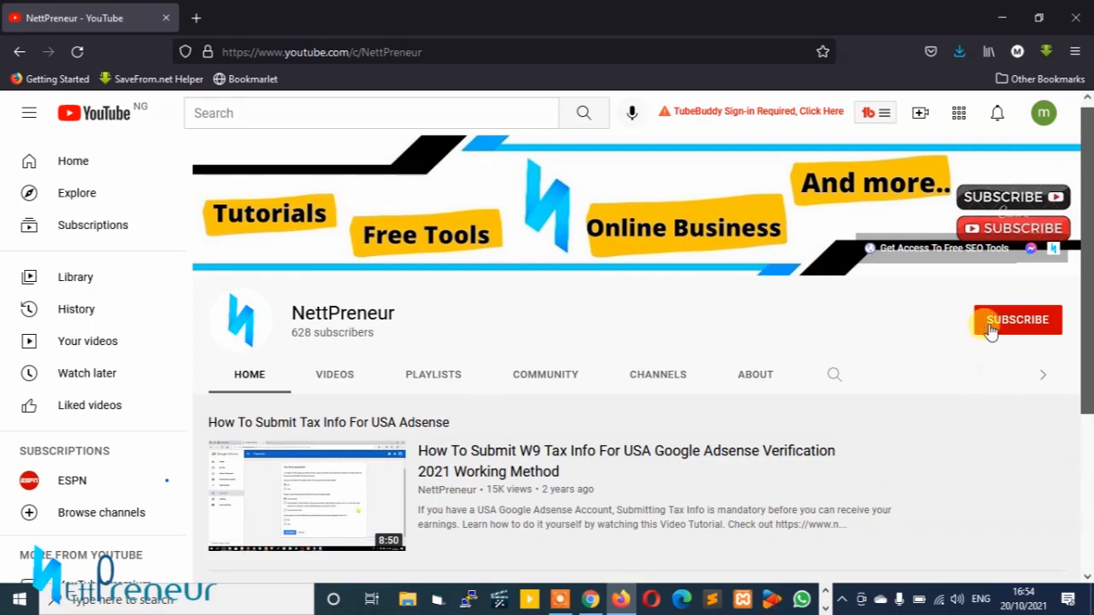
pyautogui.click(1018, 320)
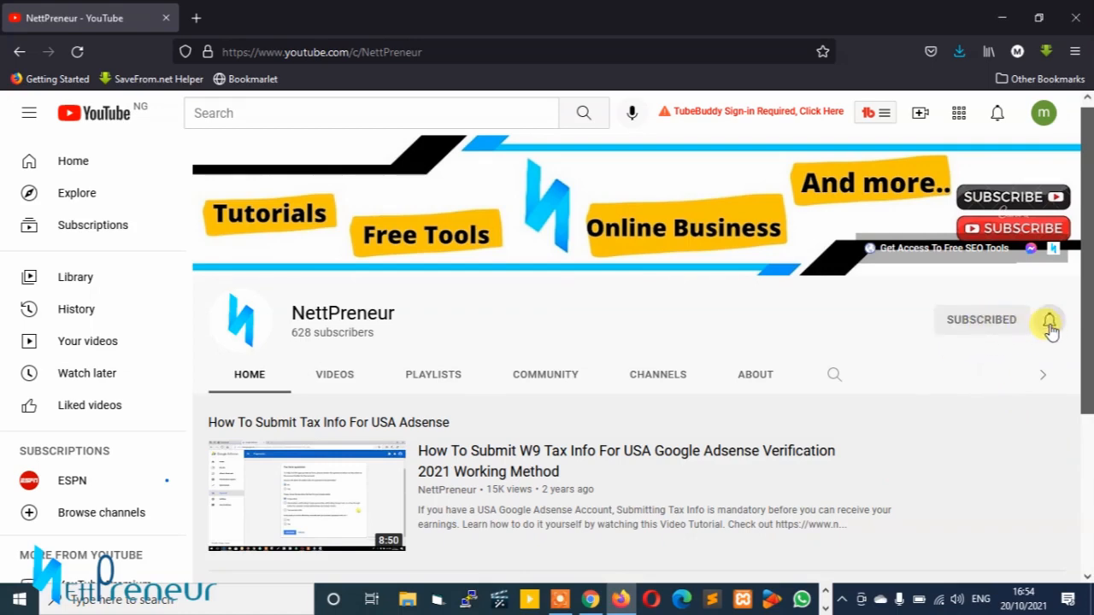
pyautogui.click(1047, 319)
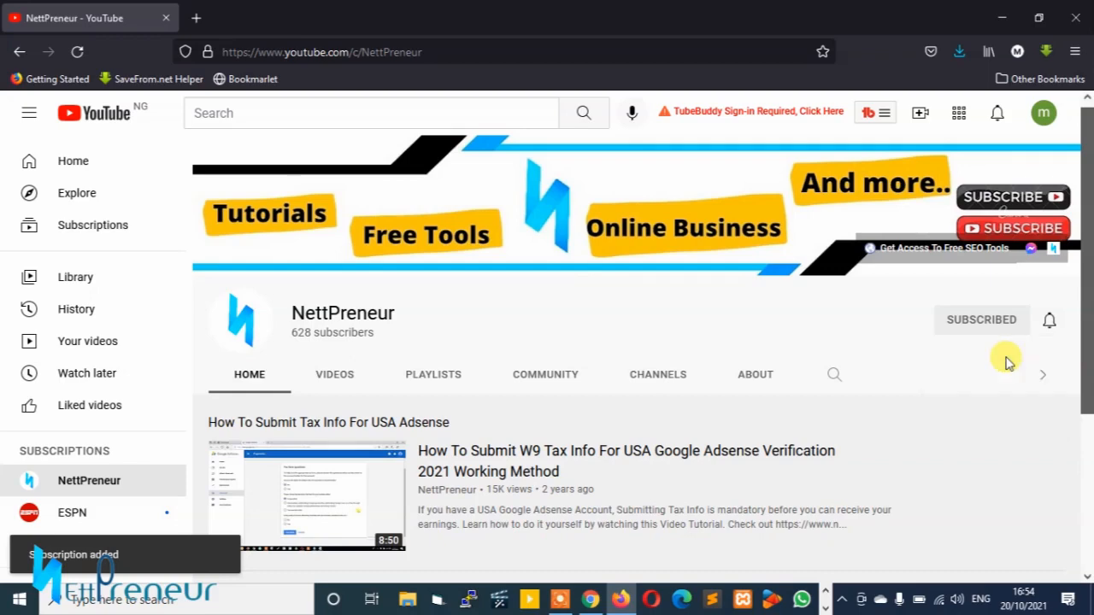
pyautogui.click(1048, 319)
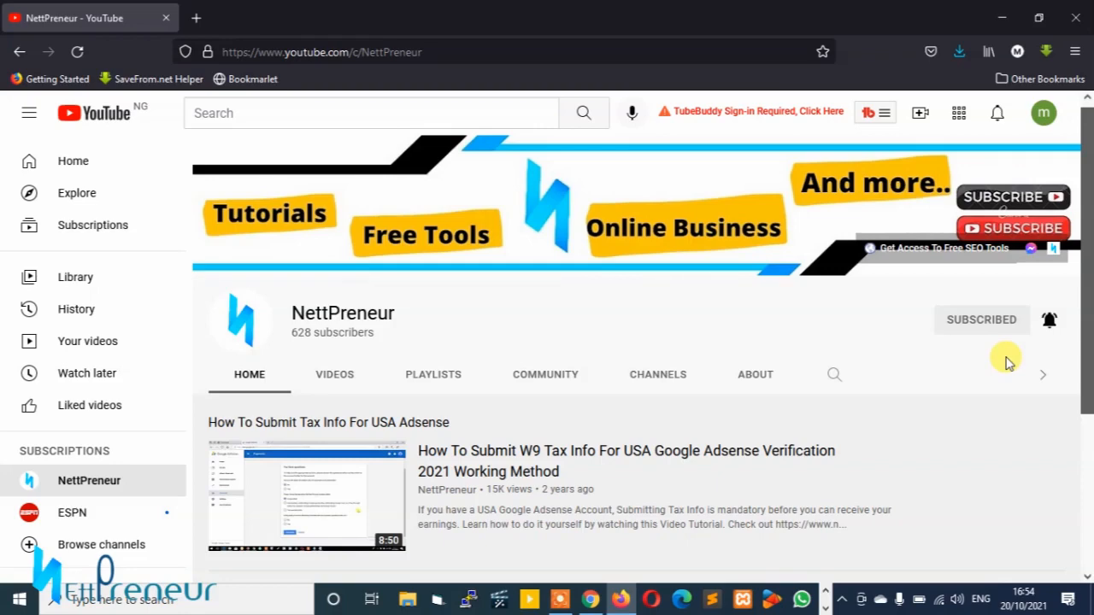
pyautogui.moveTo(994, 331)
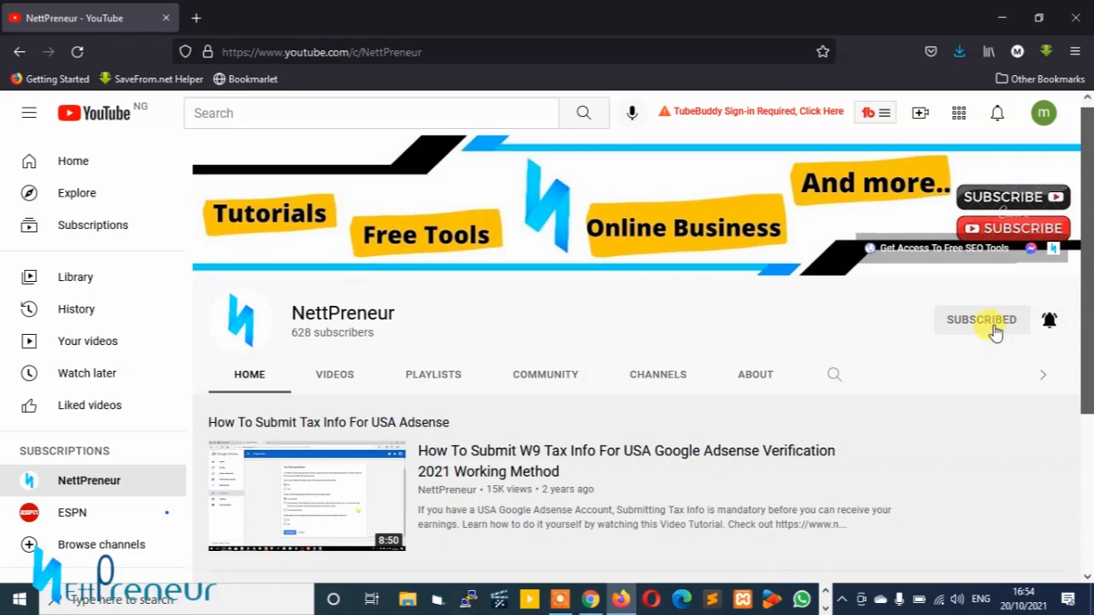
pyautogui.moveTo(1045, 326)
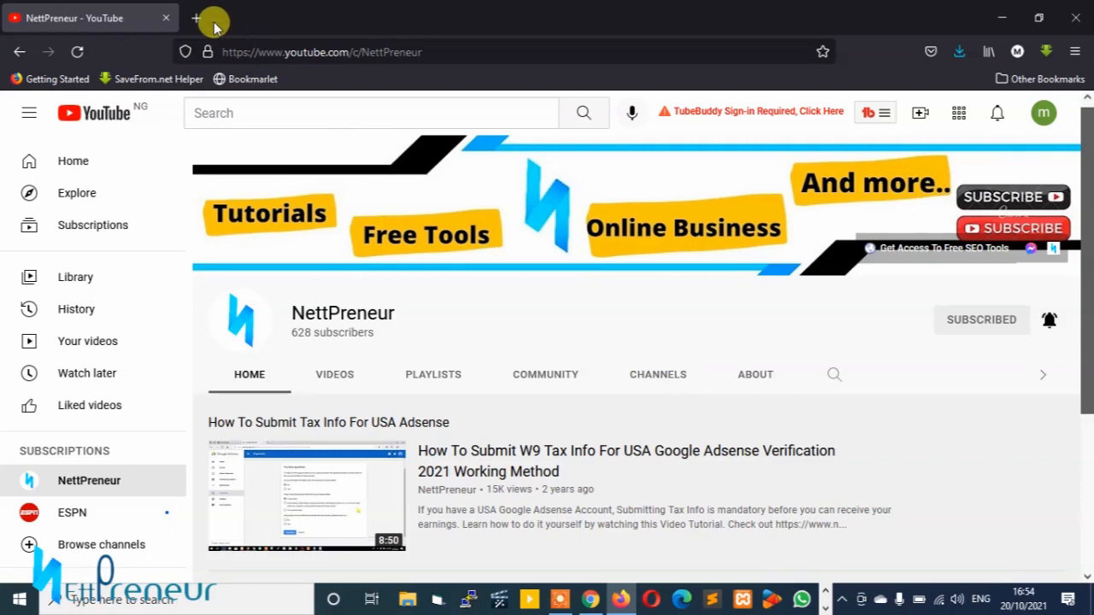
# - Open a new browser tab and go to freetoolshub.com
pyautogui.click(196, 17)
pyautogui.write('https://freetoolshub.com')
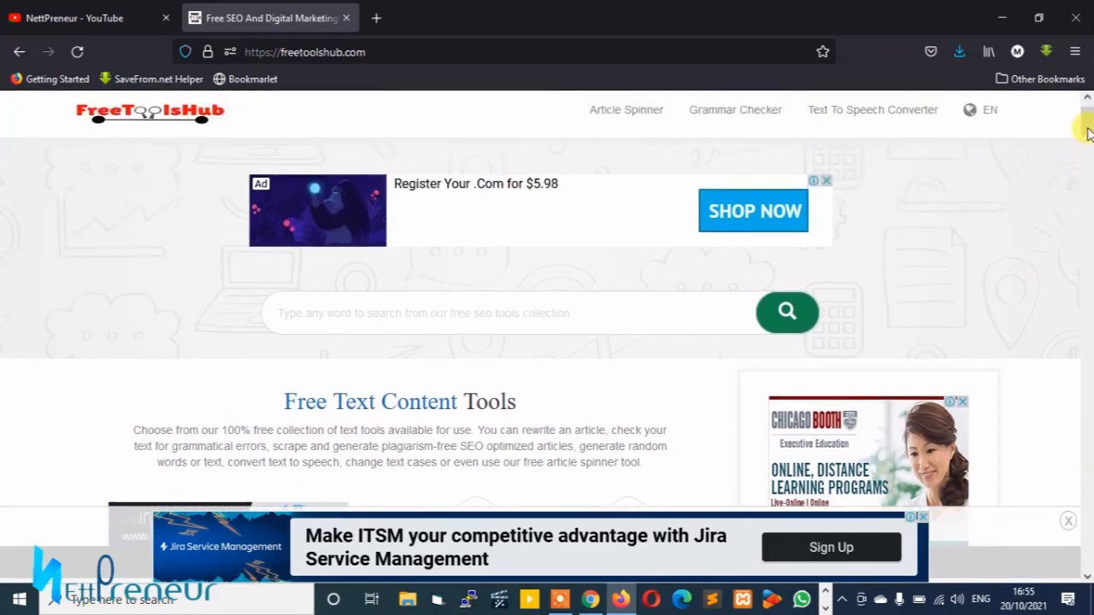
pyautogui.moveTo(480, 313)
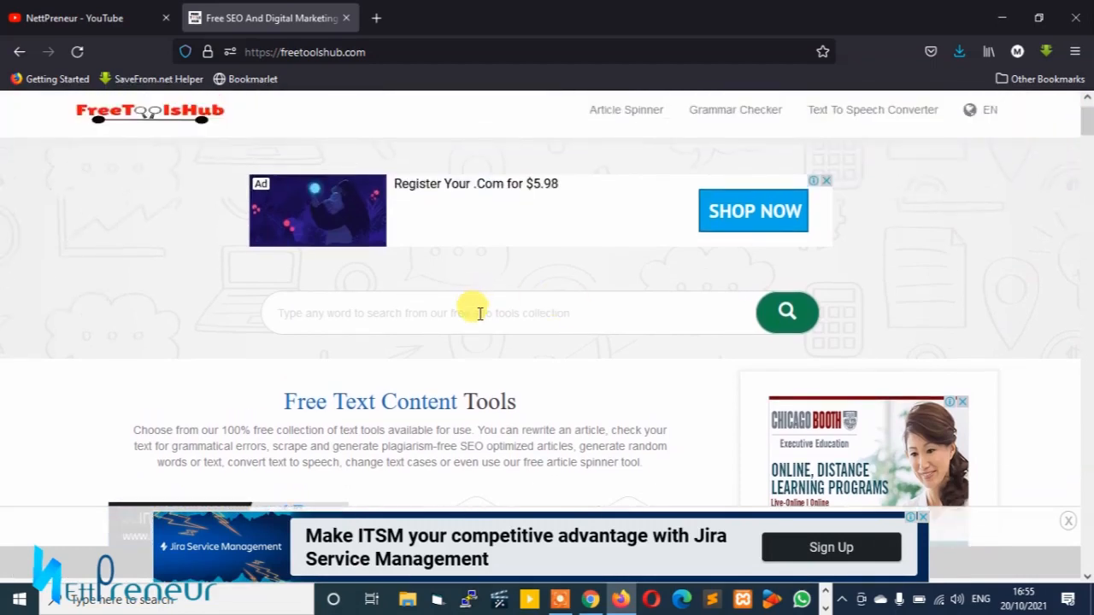
# - Search 'change' and pick the Change Text Case suggestion
pyautogui.write('change')
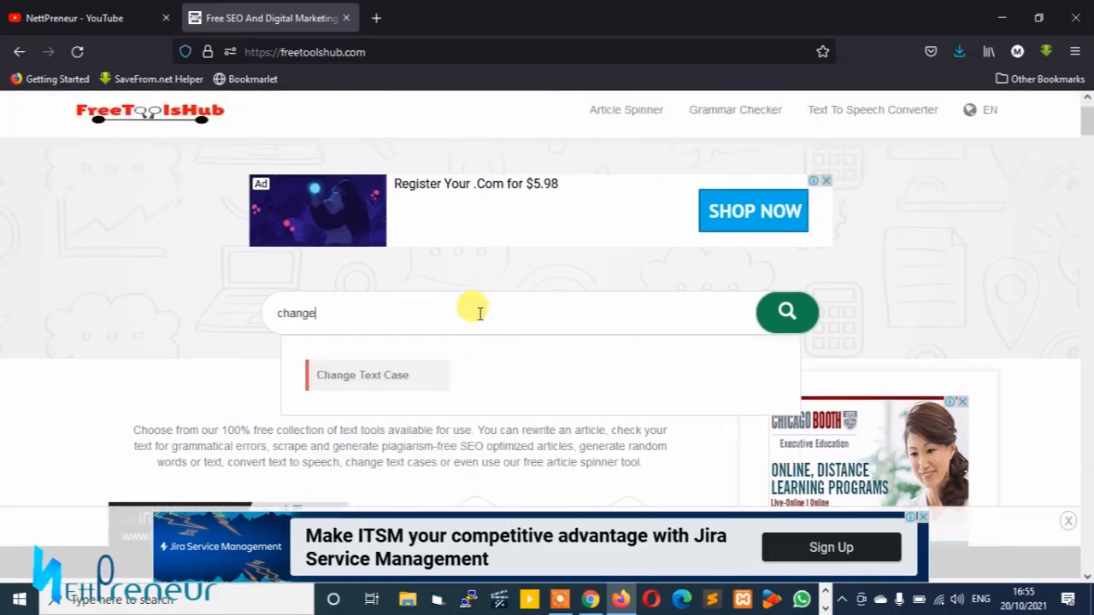
pyautogui.click(362, 375)
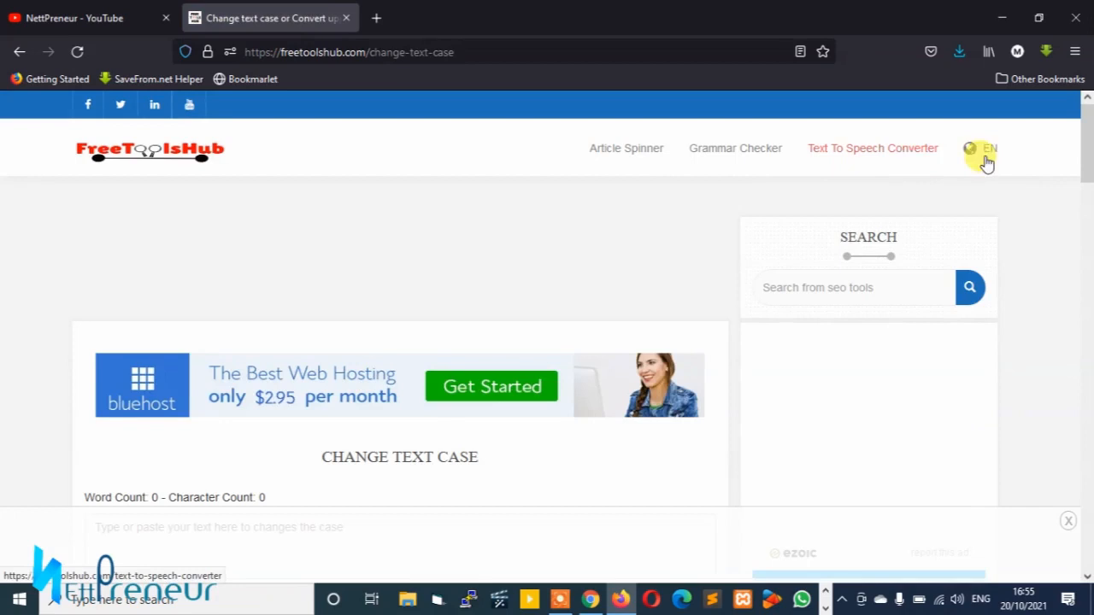
# - Scroll down to the text area and its case conversion buttons
pyautogui.scroll(-3)
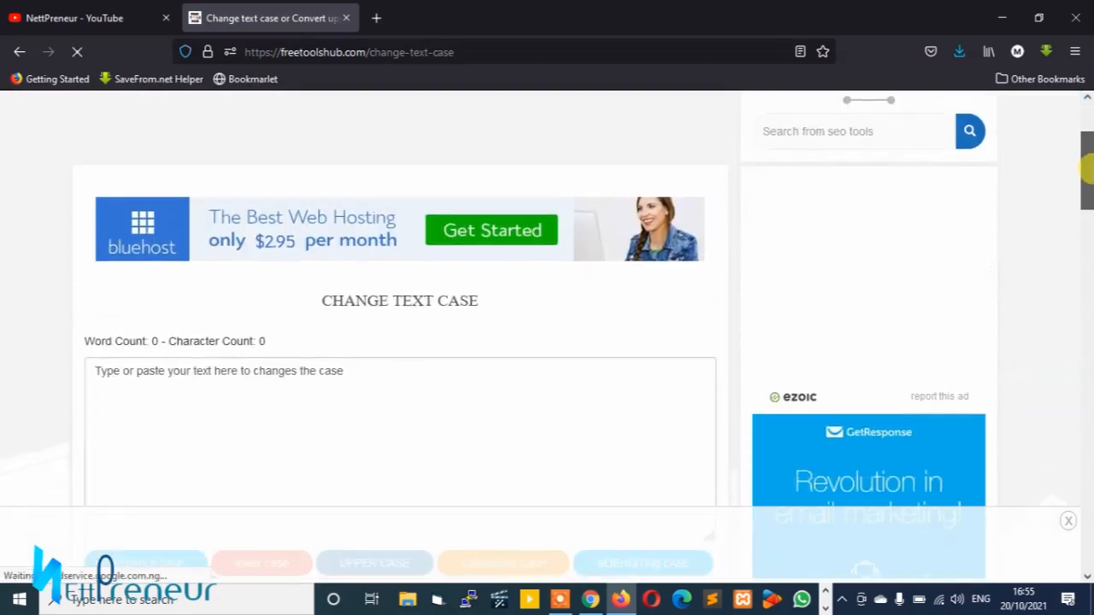
pyautogui.scroll(-3)
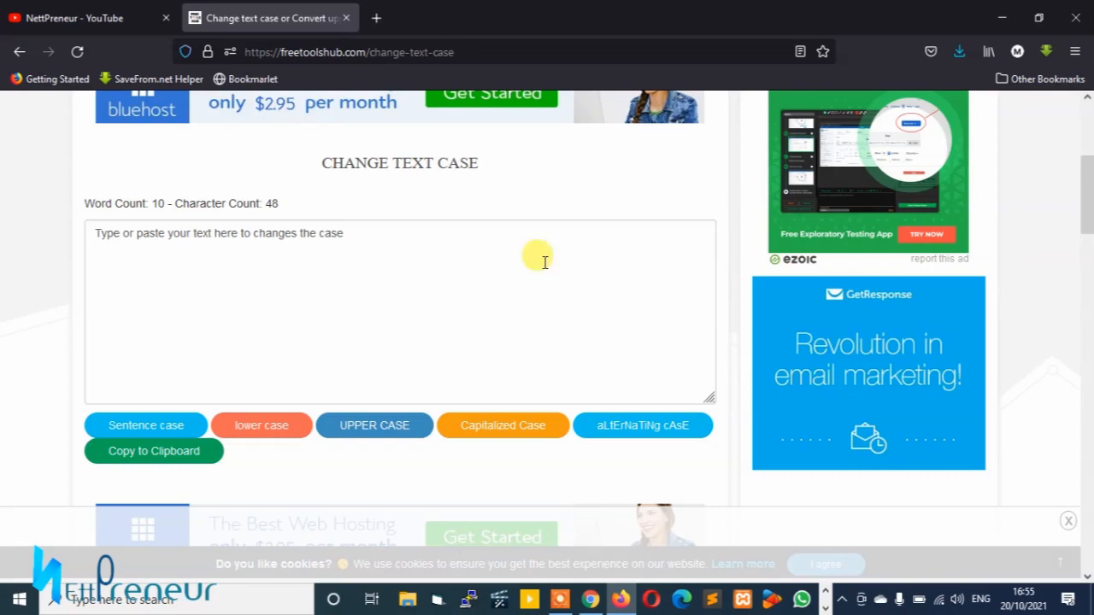
pyautogui.moveTo(366, 232)
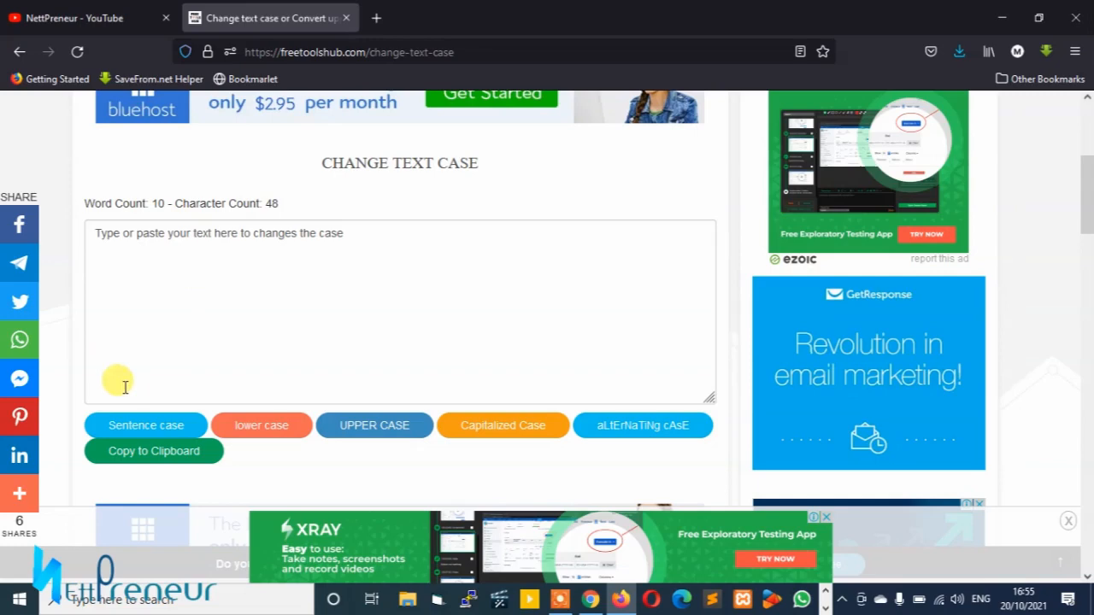
pyautogui.moveTo(341, 426)
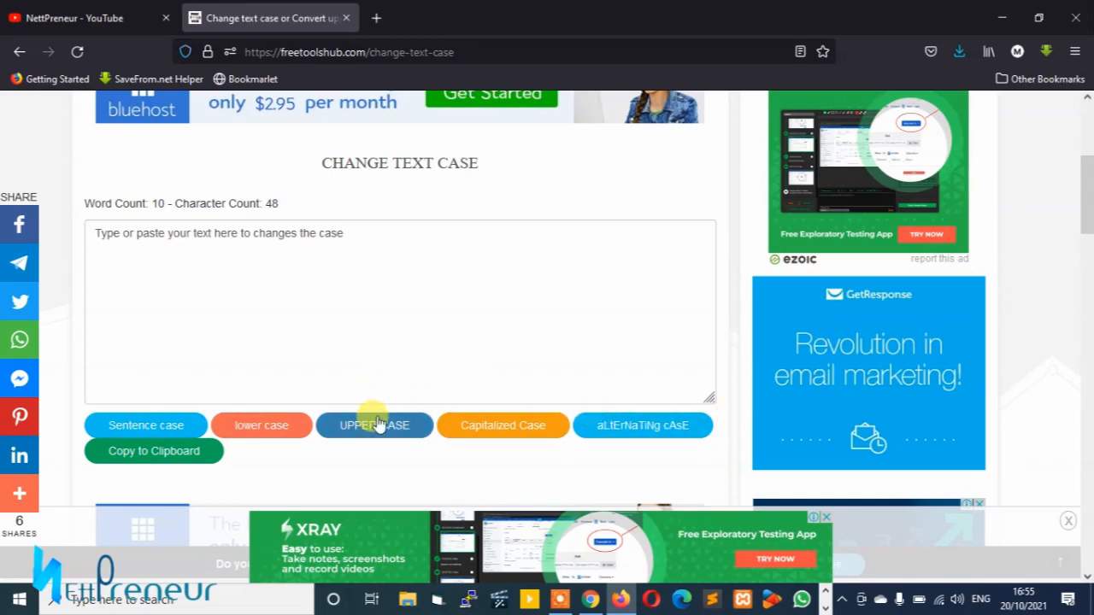
# - Convert the text to UPPER, Capitalized, aLtErNaTiNg, Sentence and lower case, then clear it
pyautogui.click(374, 424)
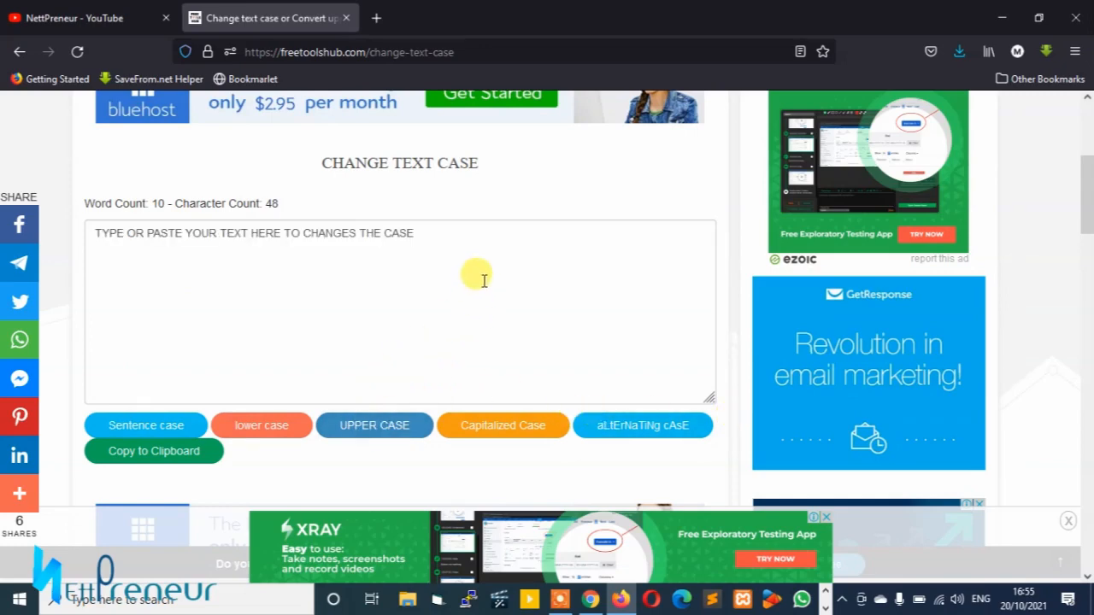
pyautogui.moveTo(425, 238)
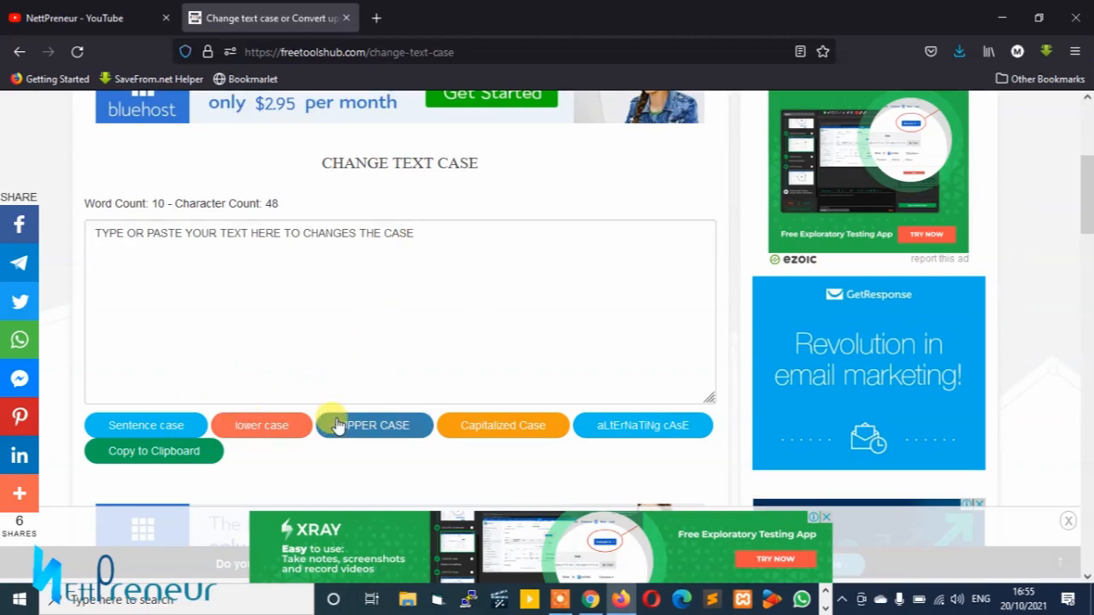
pyautogui.click(502, 425)
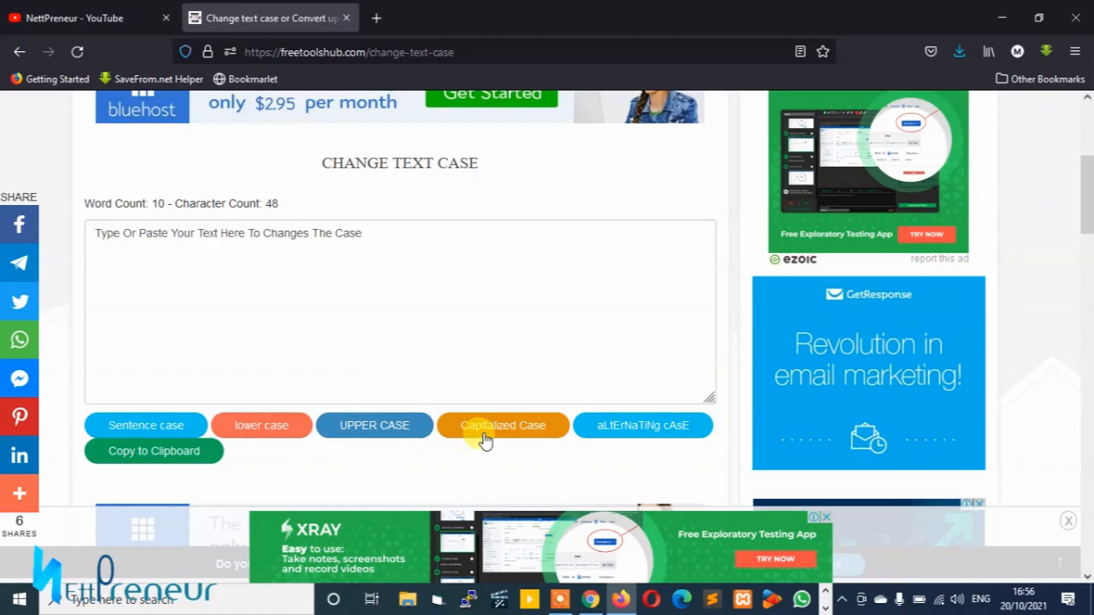
pyautogui.click(642, 426)
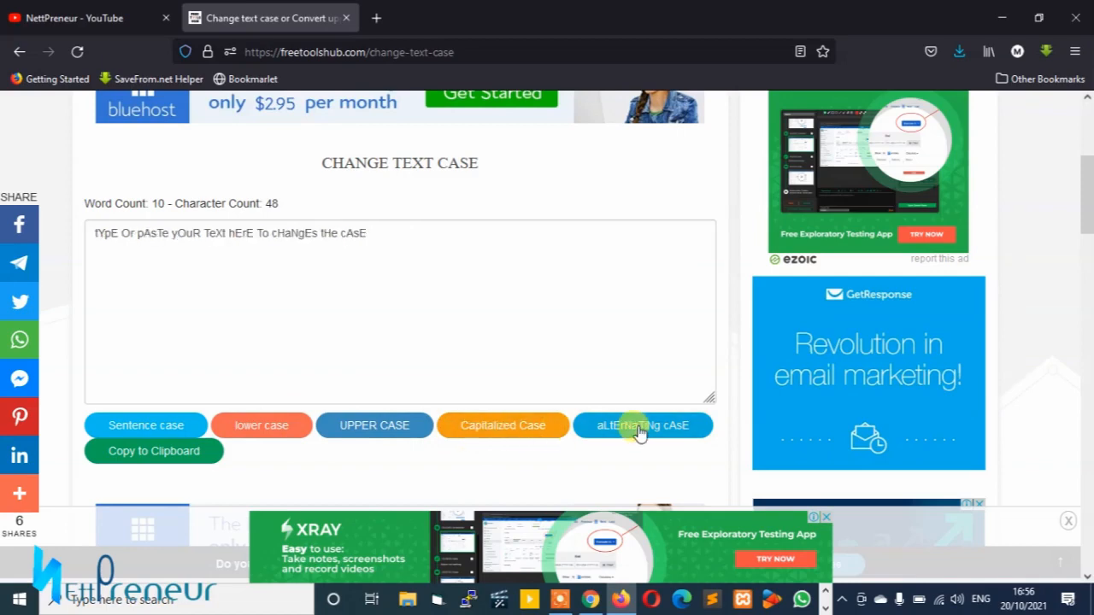
pyautogui.click(262, 425)
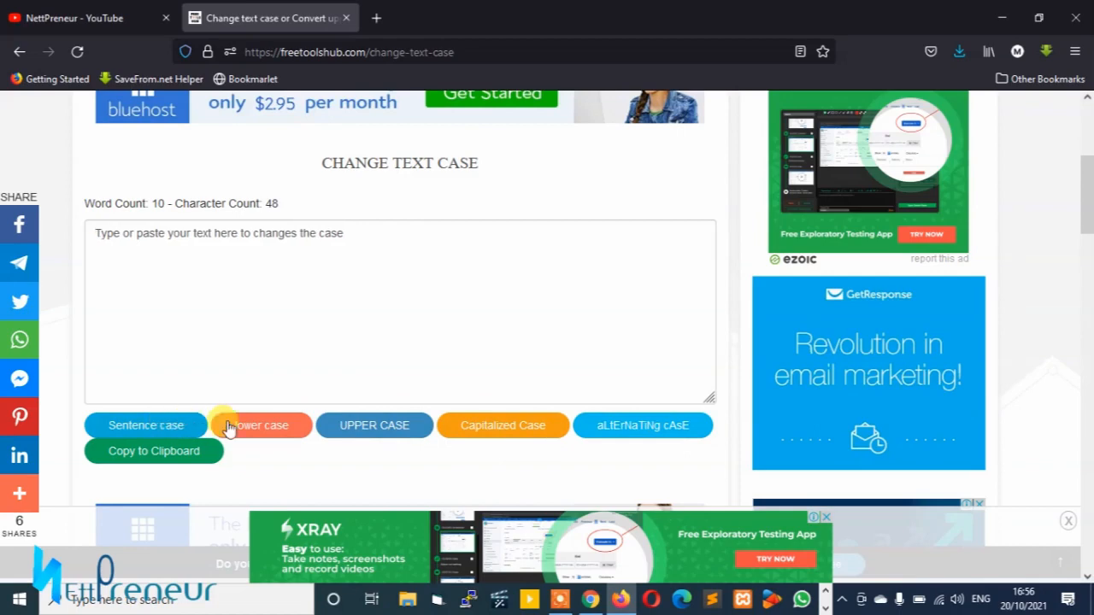
pyautogui.click(260, 424)
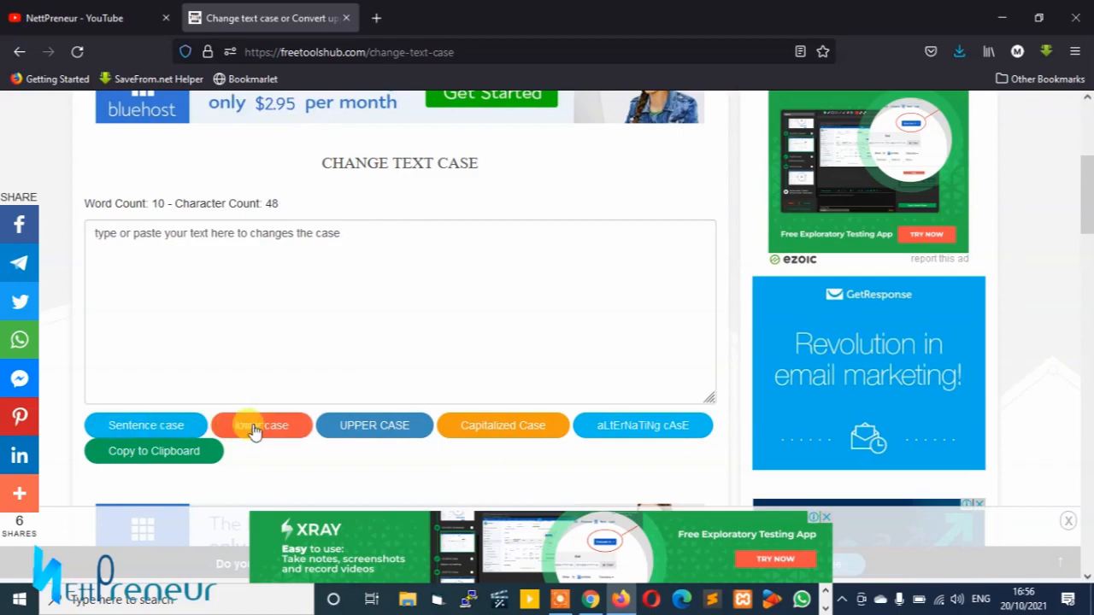
pyautogui.click(374, 426)
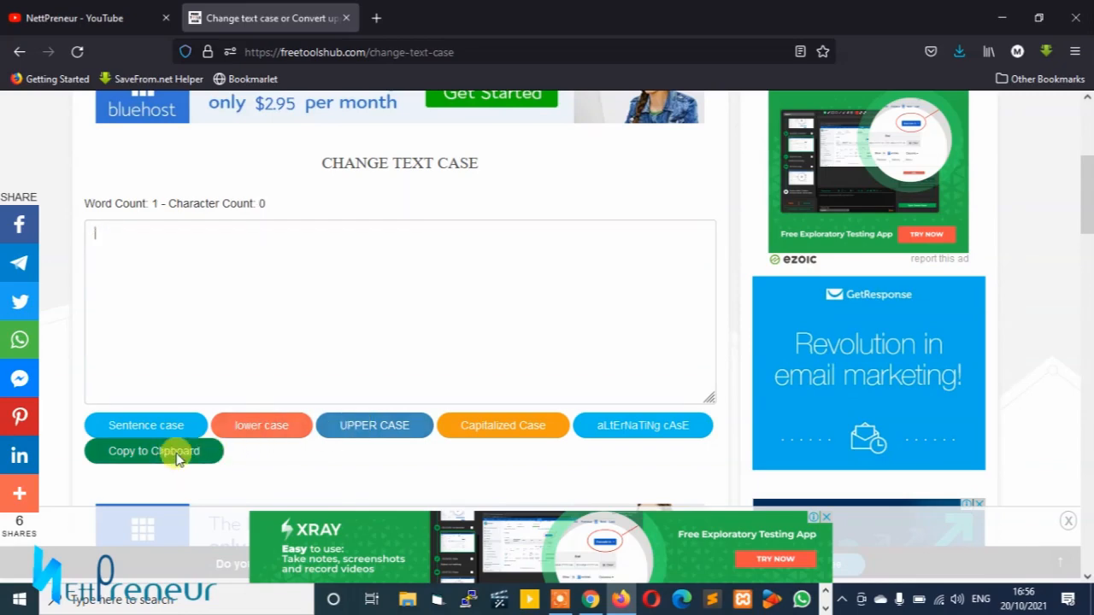
pyautogui.click(153, 451)
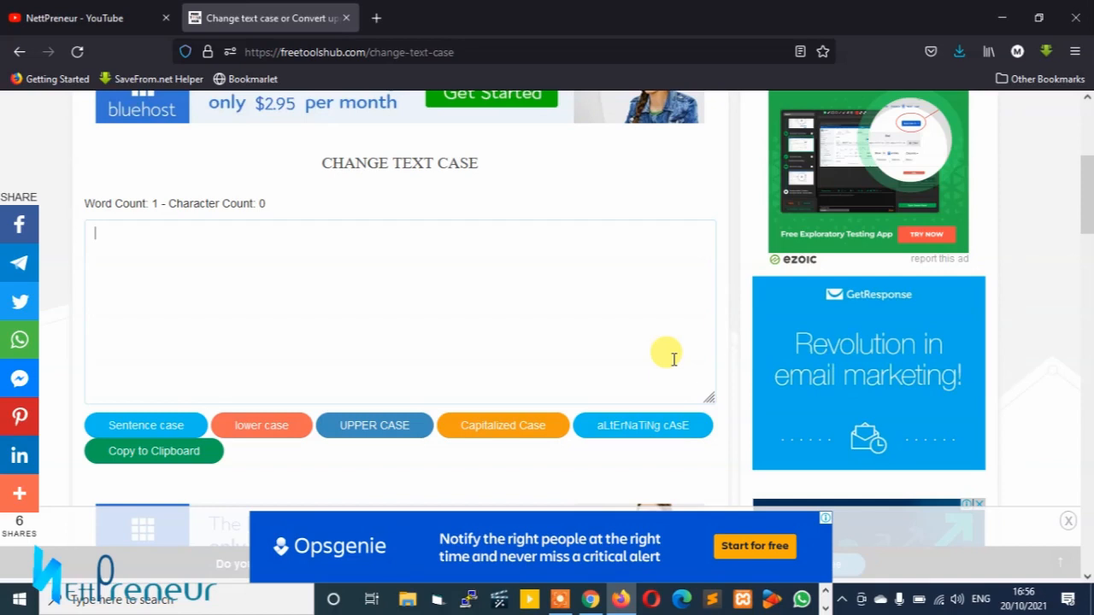
pyautogui.moveTo(943, 306)
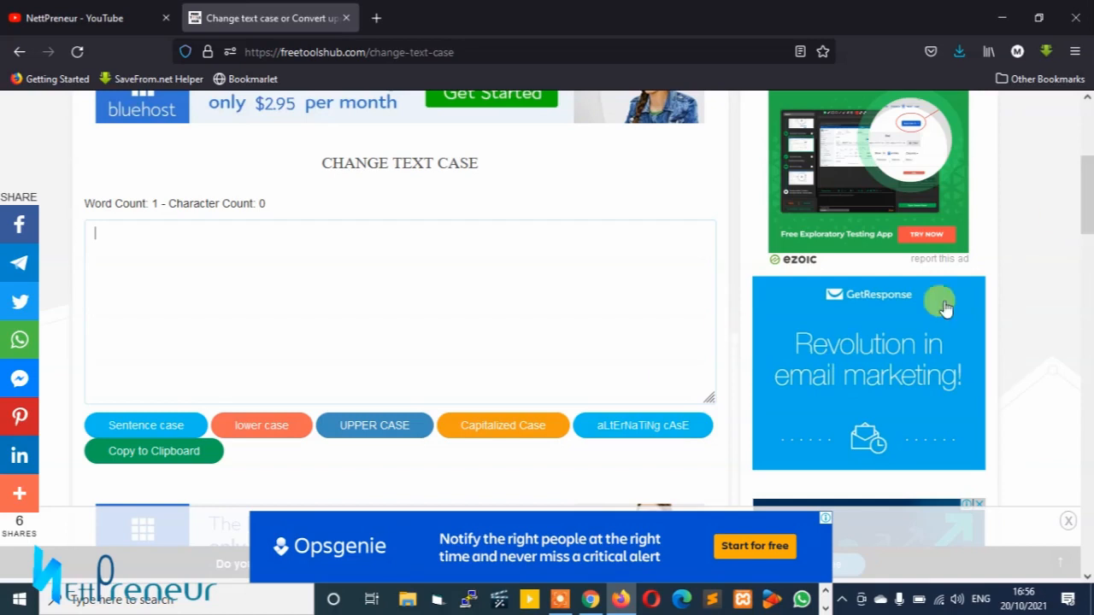